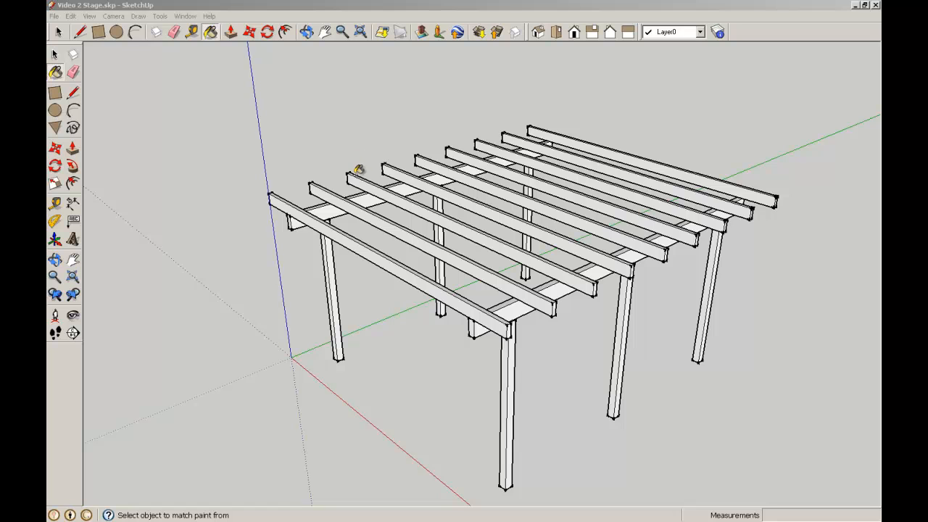
{"action": "mouse_move", "coordinate": [404, 136]}
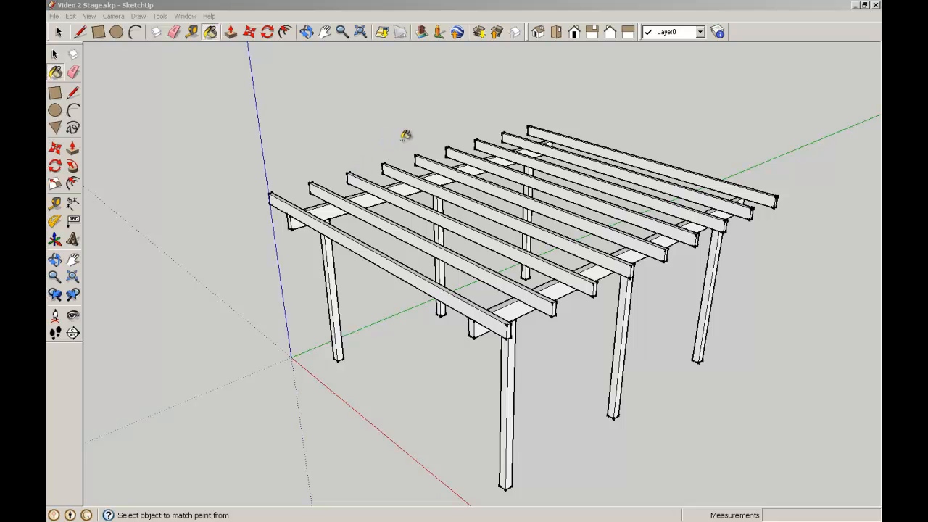
{"action": "mouse_move", "coordinate": [630, 138]}
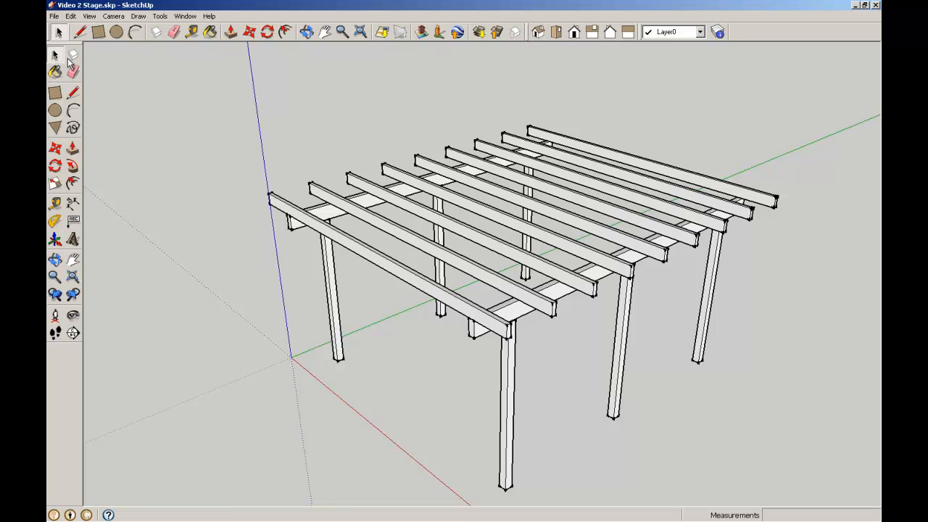
Choose Wood_Lumber_ButtJoined from the Wood collection as the current paint material.
{"action": "left_click", "coordinate": [56, 55]}
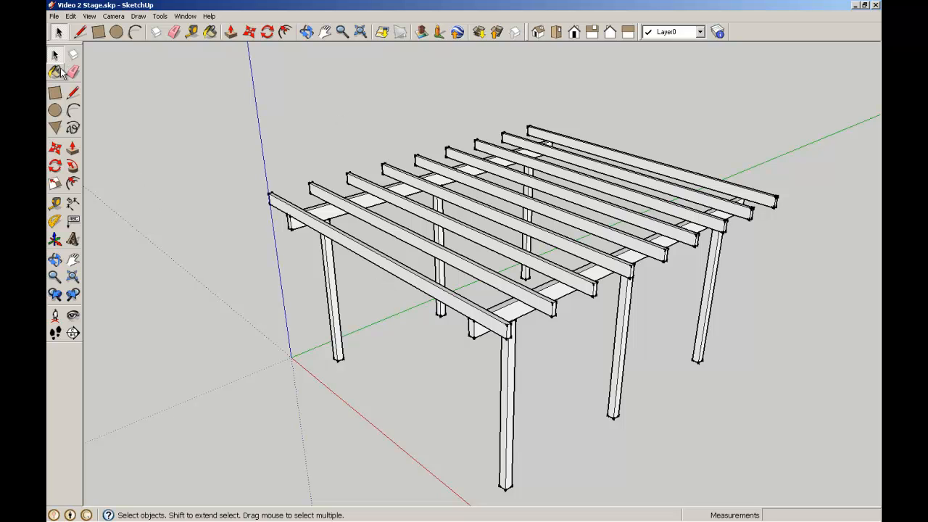
{"action": "mouse_move", "coordinate": [52, 70]}
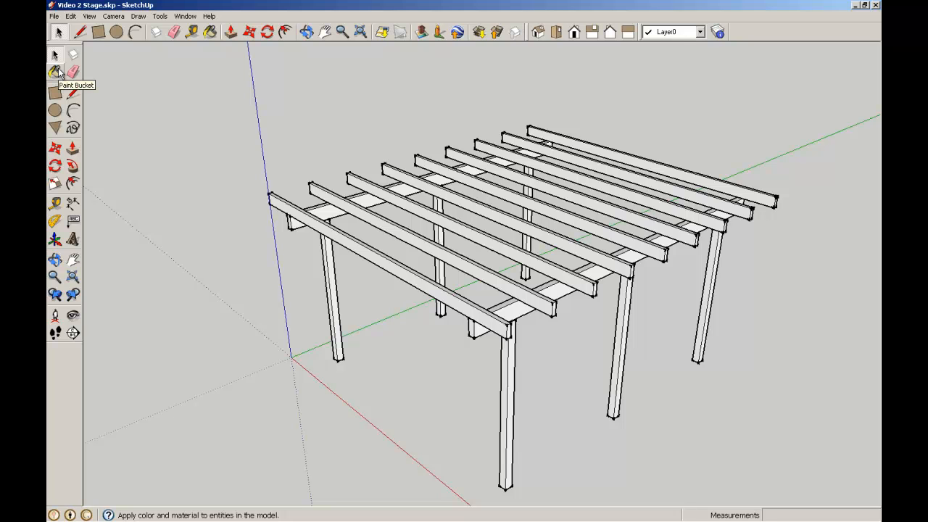
{"action": "left_click", "coordinate": [53, 71]}
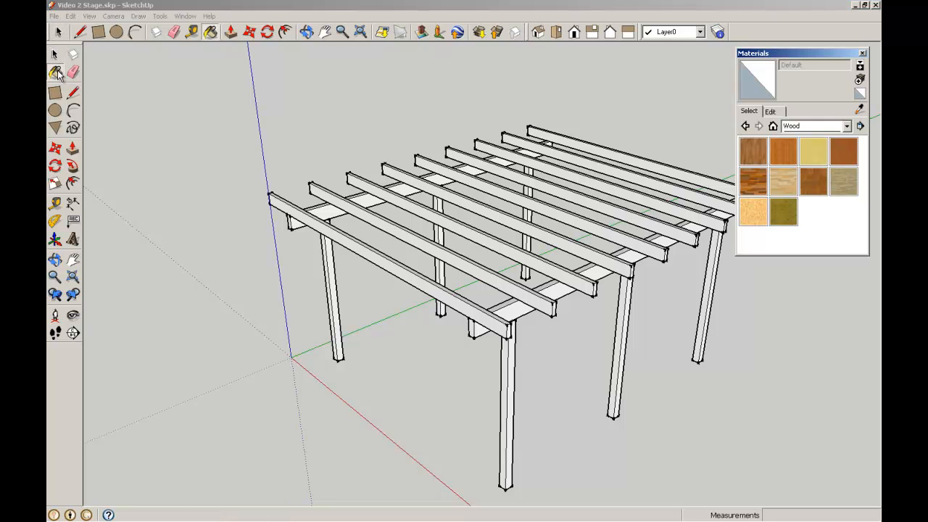
{"action": "left_click", "coordinate": [53, 72]}
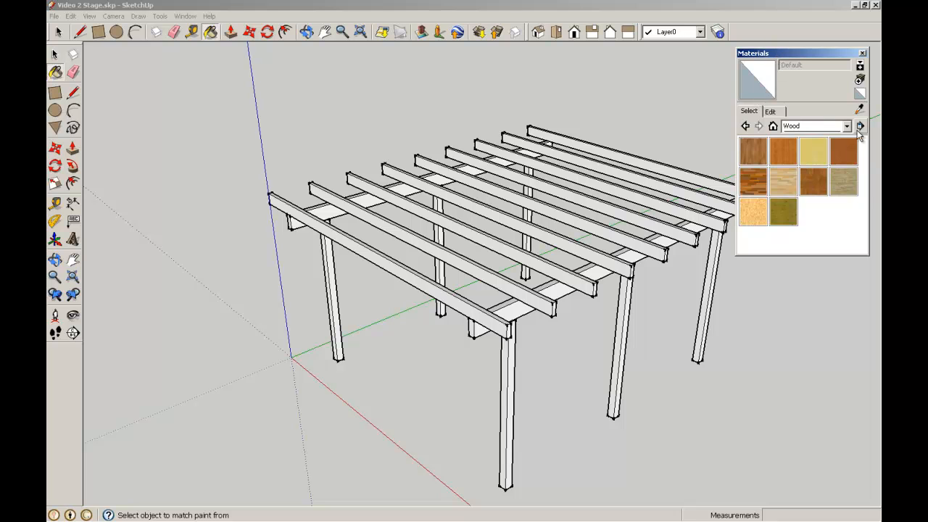
{"action": "left_click", "coordinate": [847, 125]}
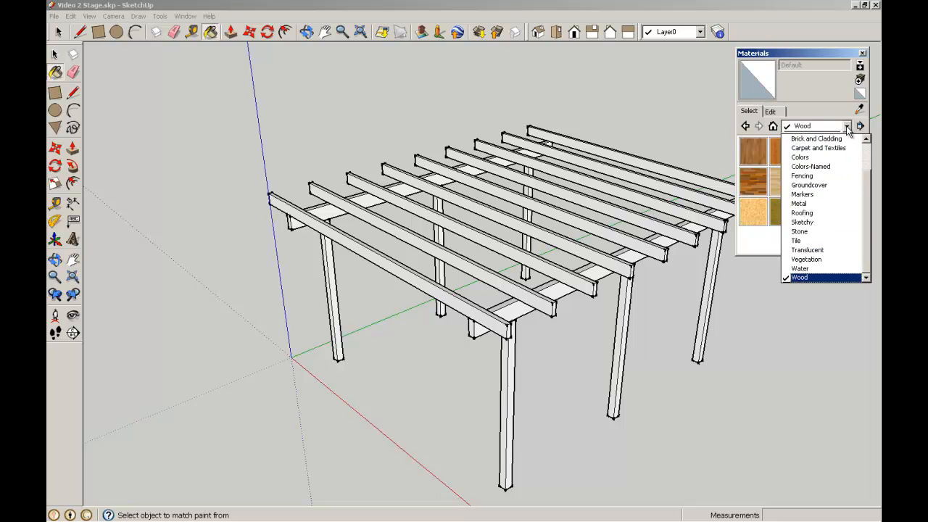
{"action": "left_click", "coordinate": [809, 166]}
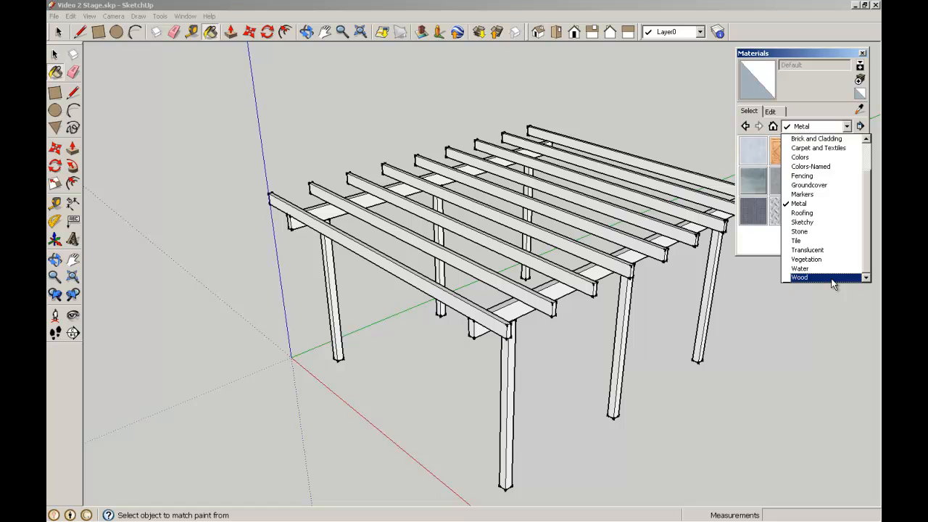
{"action": "left_click", "coordinate": [798, 277]}
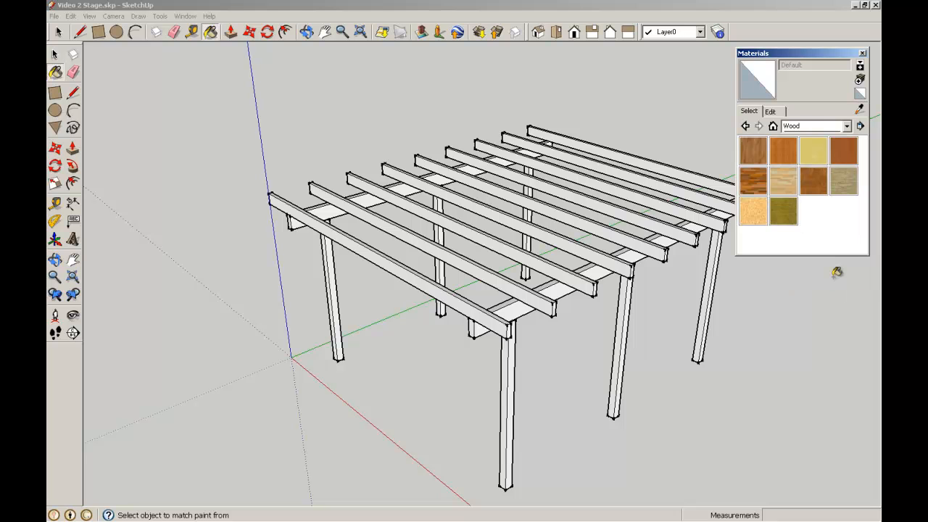
{"action": "mouse_move", "coordinate": [844, 183]}
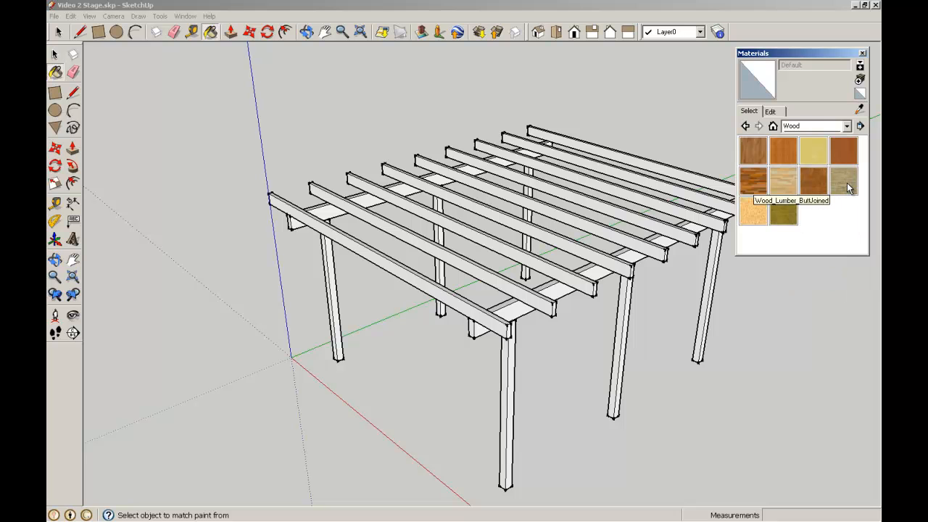
{"action": "left_click", "coordinate": [843, 181]}
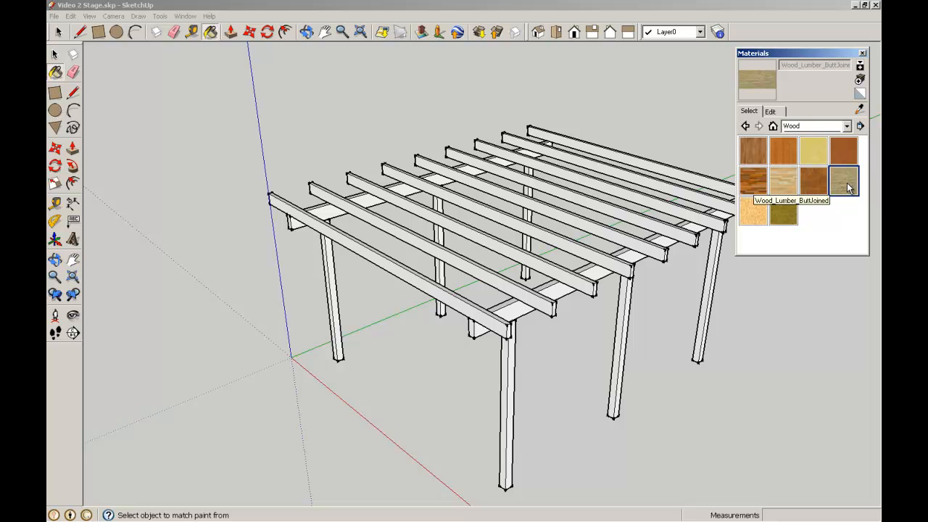
{"action": "left_click", "coordinate": [56, 54]}
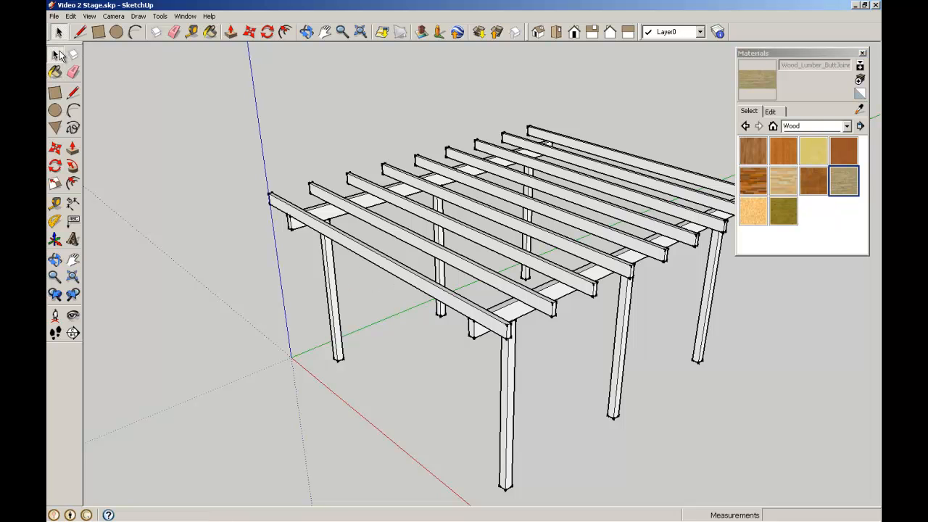
{"action": "left_click", "coordinate": [57, 55]}
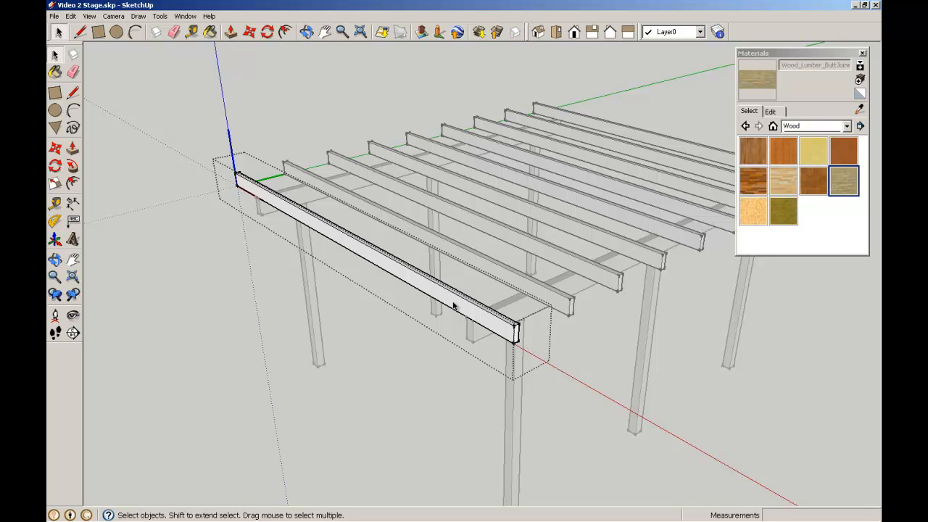
{"action": "mouse_move", "coordinate": [336, 251]}
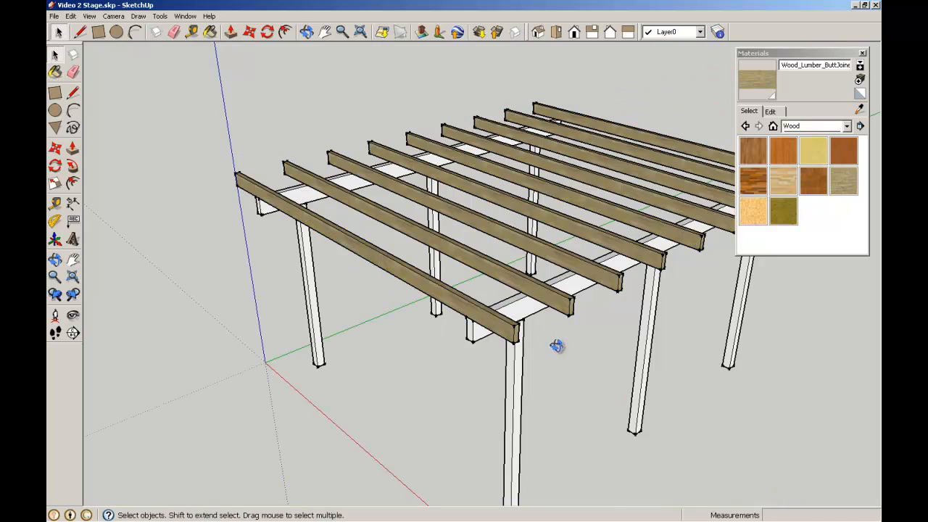
{"action": "left_click_drag", "start_coordinate": [557, 347], "coordinate": [501, 383]}
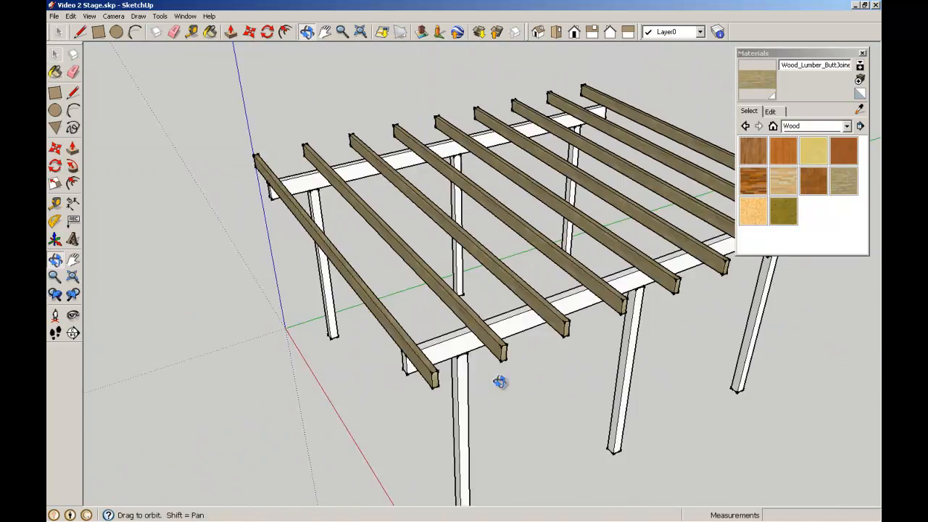
{"action": "left_click_drag", "start_coordinate": [501, 382], "coordinate": [277, 351]}
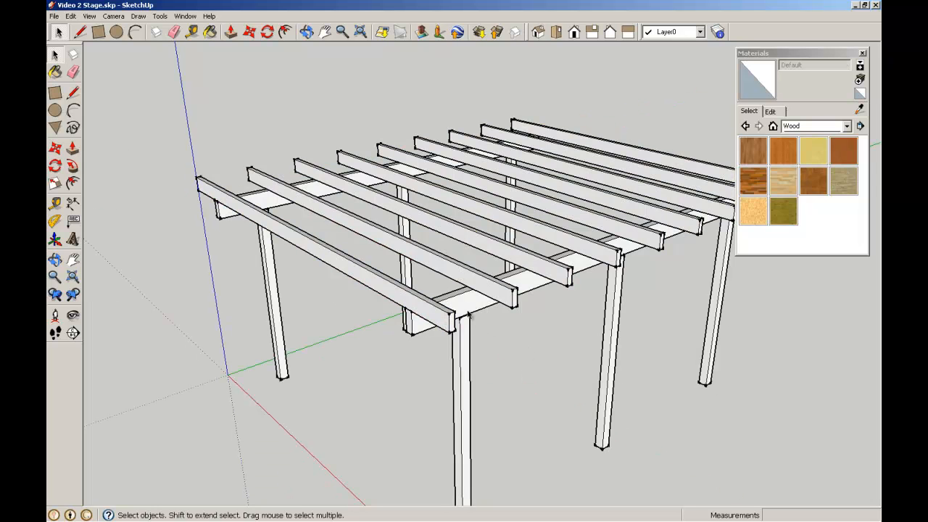
Orbit around the pergola to a lower side view of the rafters.
{"action": "left_click", "coordinate": [324, 258]}
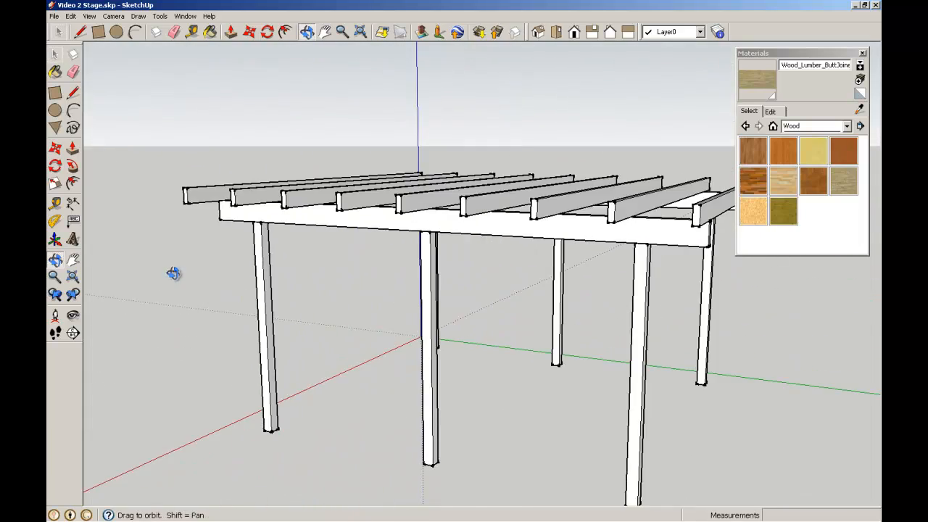
{"action": "left_click_drag", "start_coordinate": [174, 274], "coordinate": [482, 336]}
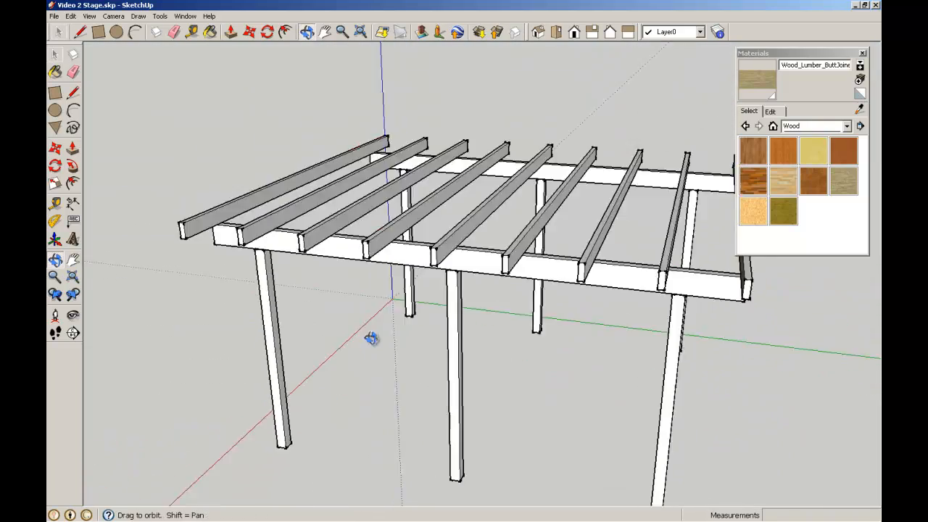
{"action": "left_click_drag", "start_coordinate": [372, 339], "coordinate": [665, 356]}
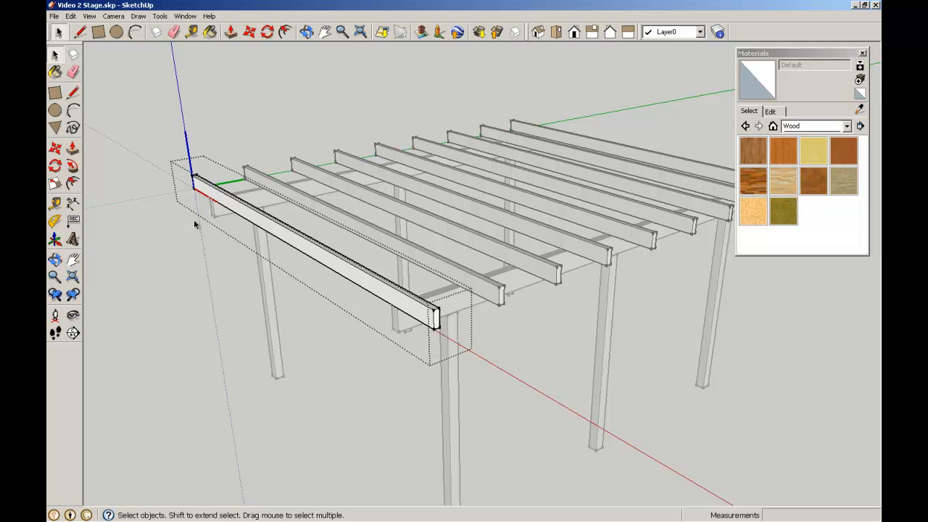
Select all rafters and paint them with the sampled Wood_Lumber_ButtJoined texture.
{"action": "left_click", "coordinate": [283, 239]}
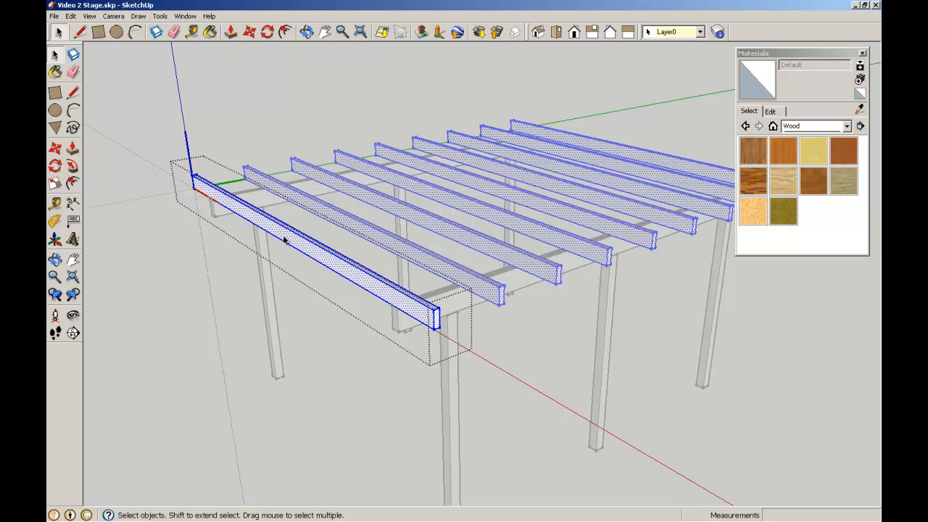
{"action": "left_click", "coordinate": [843, 180]}
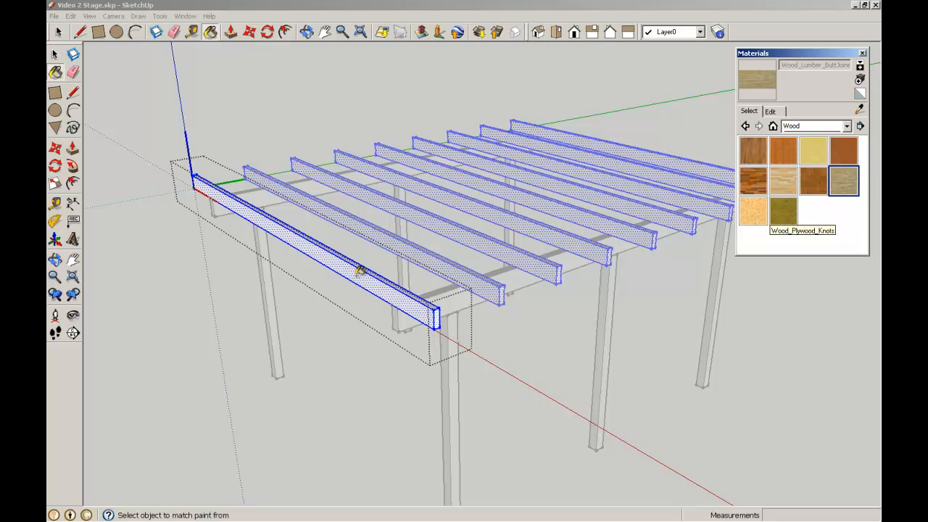
{"action": "left_click", "coordinate": [355, 272]}
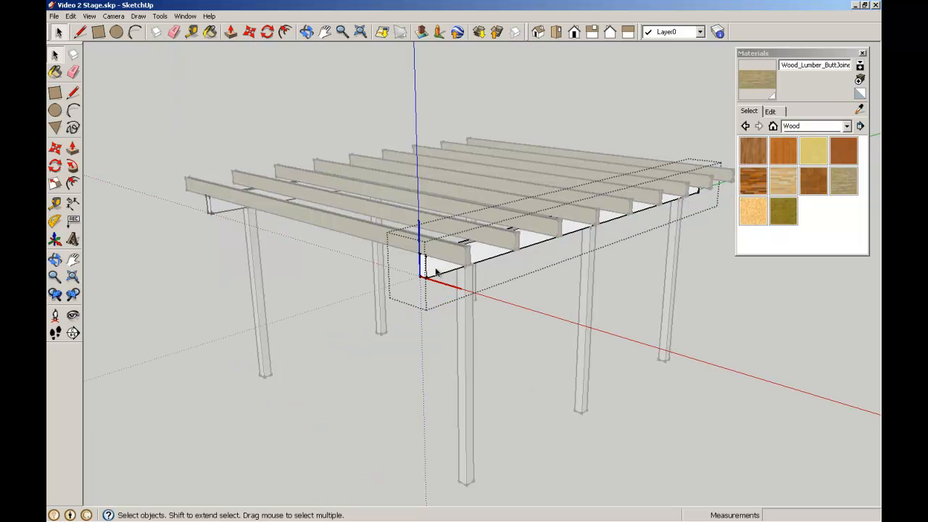
Paint both support beams with Wood_Lumber_ButtJoined, then enter the columns group.
{"action": "left_click", "coordinate": [433, 270]}
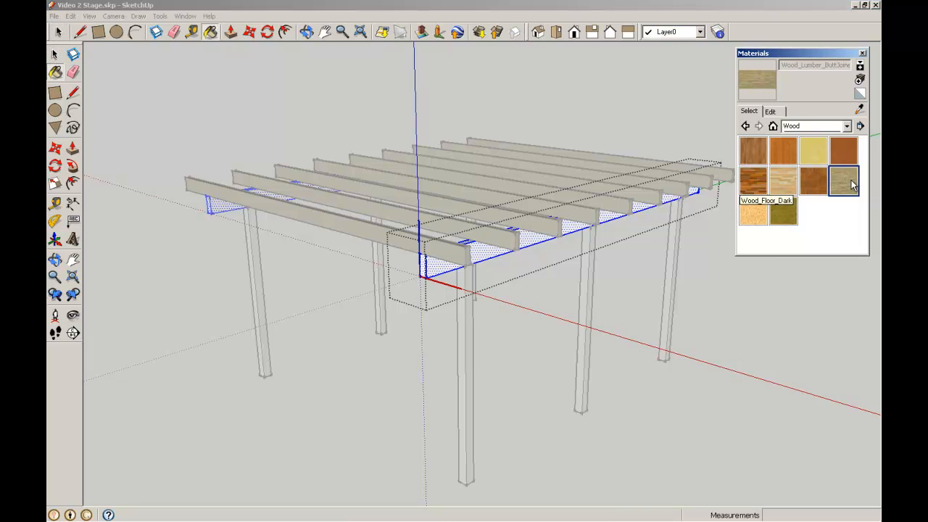
{"action": "left_click", "coordinate": [843, 181]}
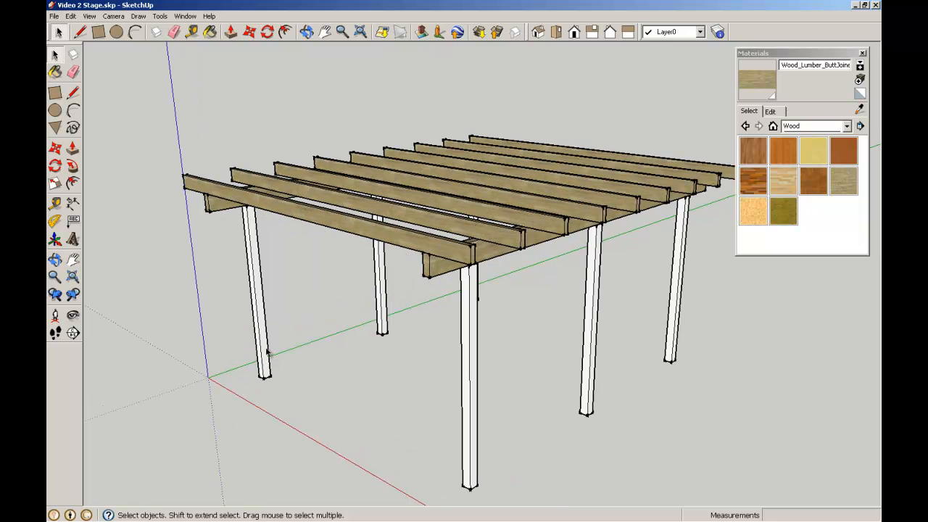
{"action": "left_click", "coordinate": [255, 305]}
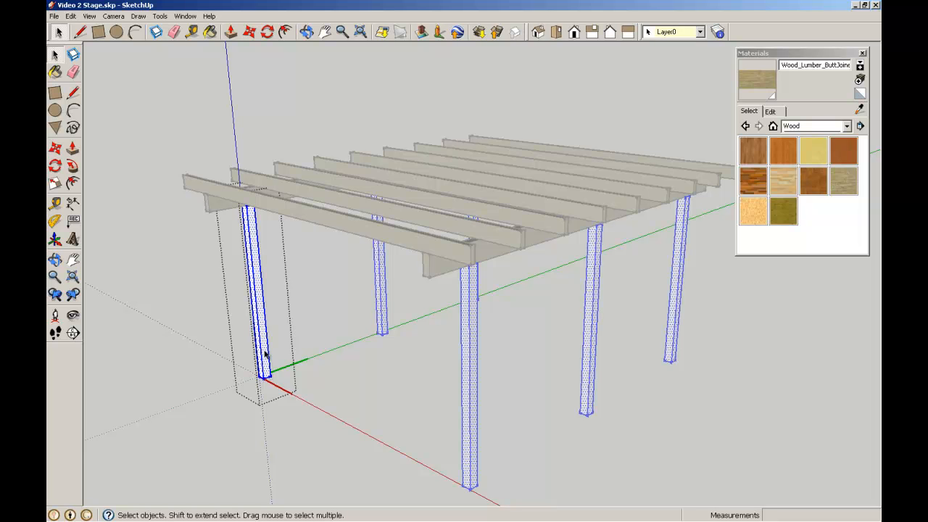
{"action": "mouse_move", "coordinate": [814, 150]}
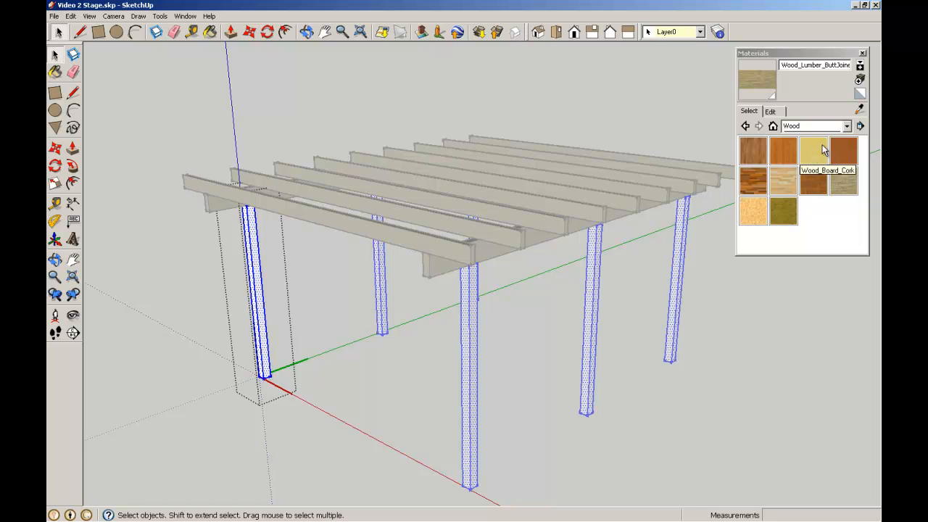
Switch the material library to Metal and paint the four columns with Metal_Rough.
{"action": "left_click", "coordinate": [848, 127]}
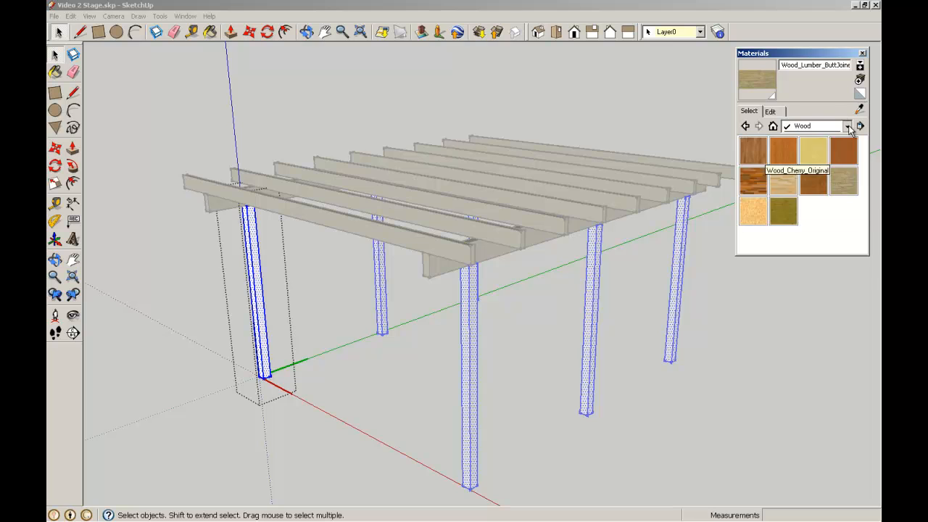
{"action": "left_click", "coordinate": [847, 126]}
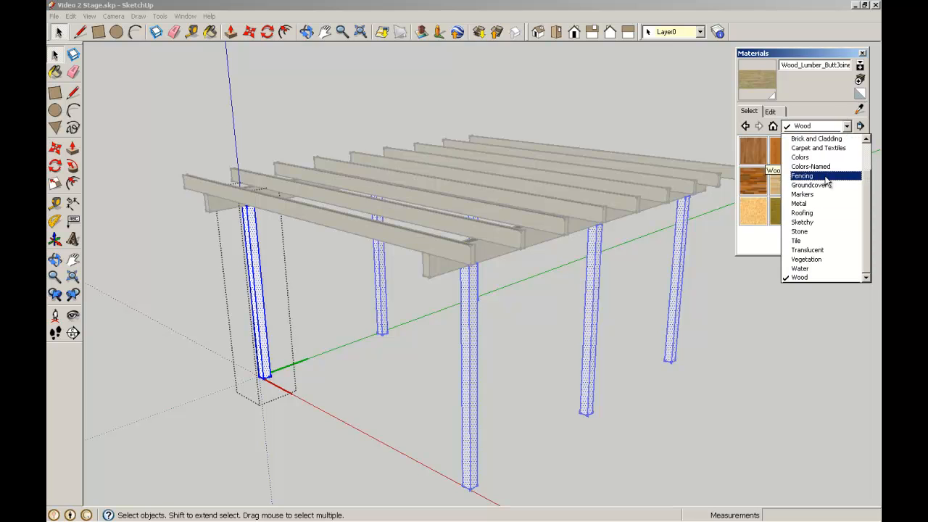
{"action": "mouse_move", "coordinate": [797, 240]}
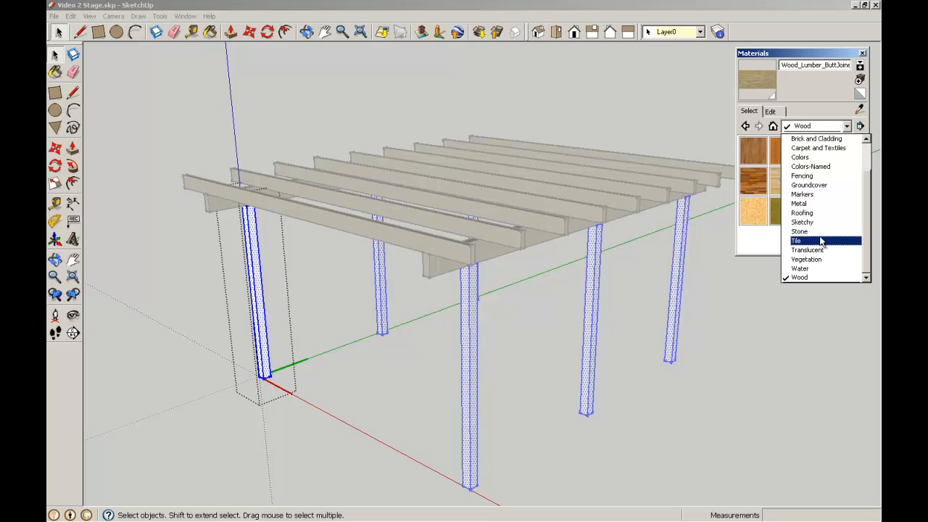
{"action": "left_click", "coordinate": [801, 204]}
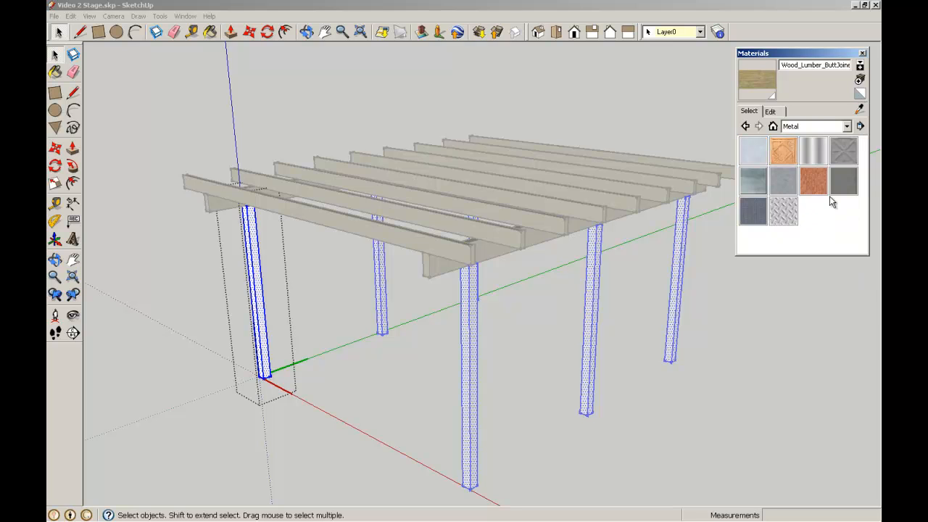
{"action": "mouse_move", "coordinate": [752, 181]}
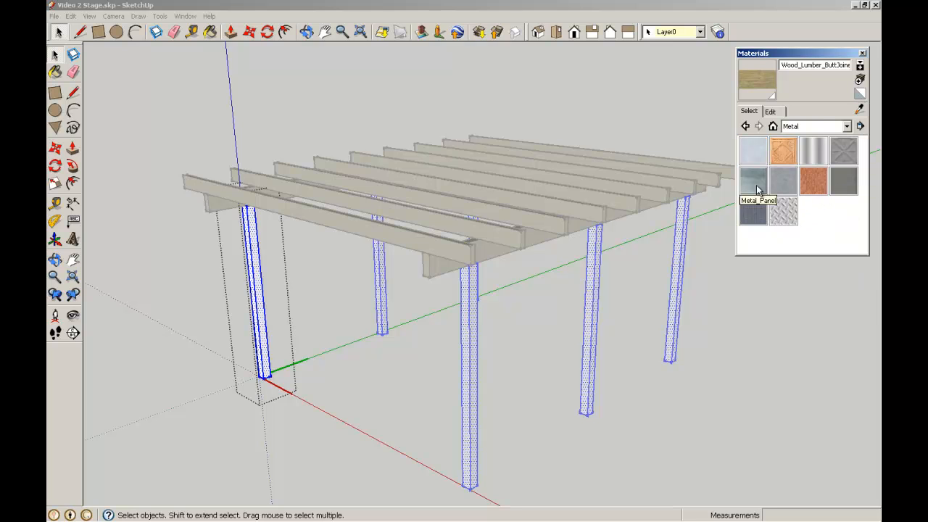
{"action": "left_click", "coordinate": [783, 180]}
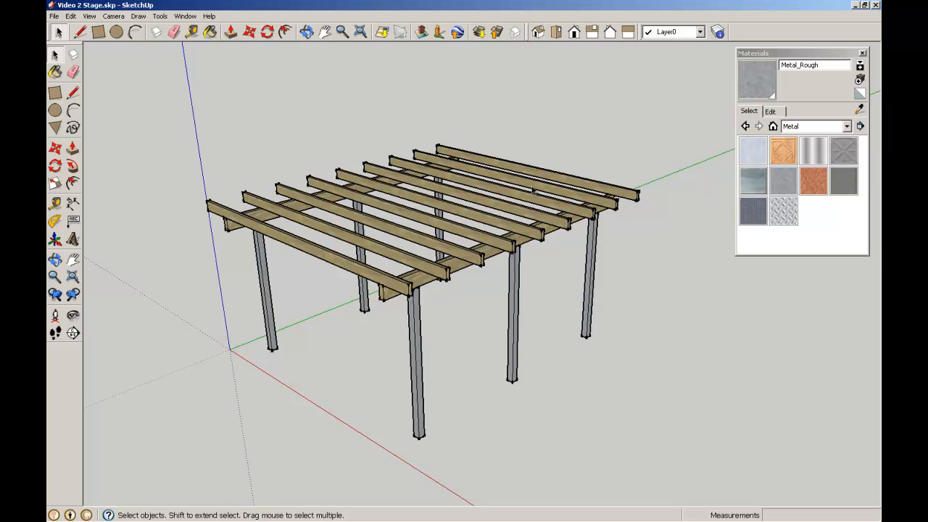
{"action": "mouse_move", "coordinate": [337, 267]}
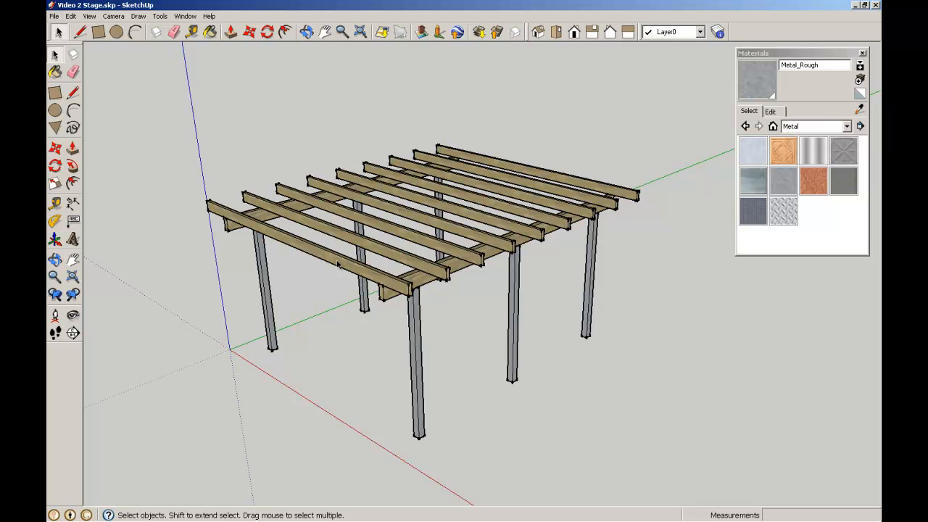
{"action": "mouse_move", "coordinate": [554, 177]}
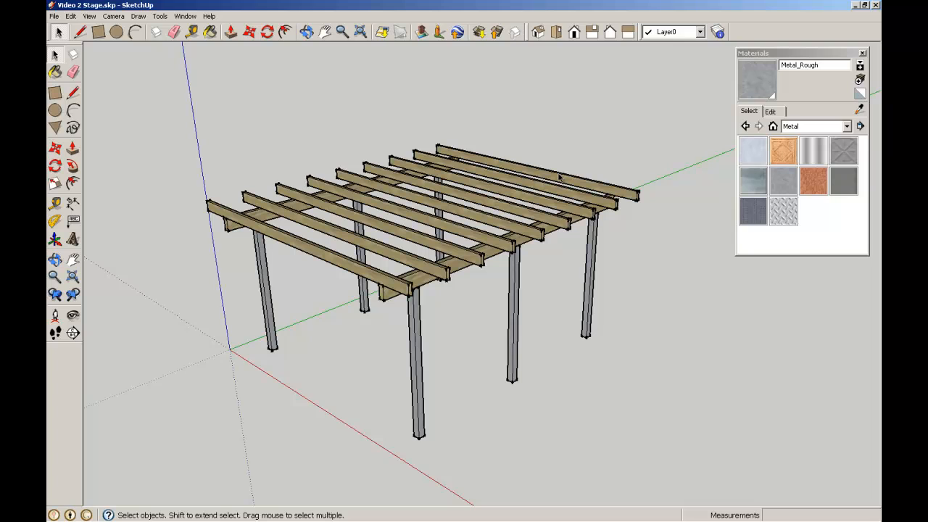